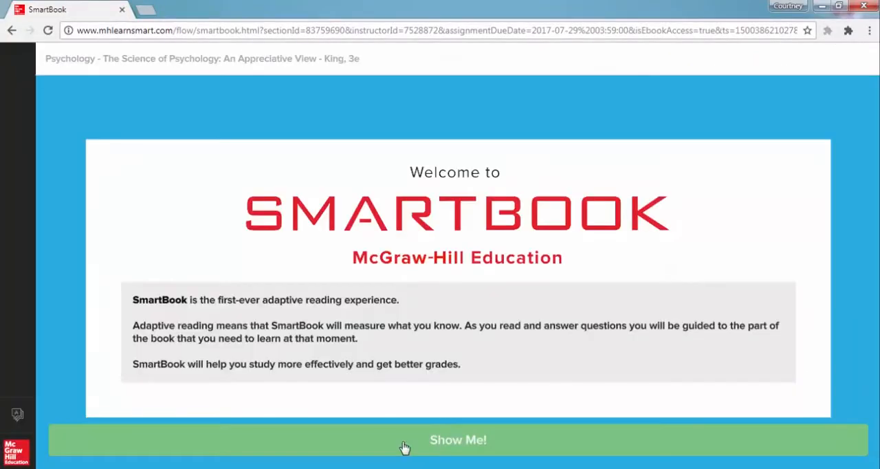
Start the Show Me tutorial and advance past the two-phases page to the alias choice
{"action": "left_click", "coordinate": [457, 440]}
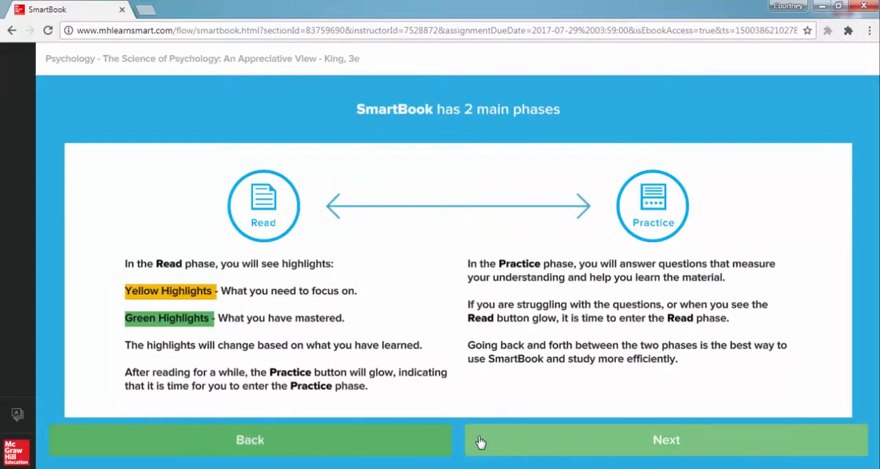
{"action": "left_click", "coordinate": [665, 440]}
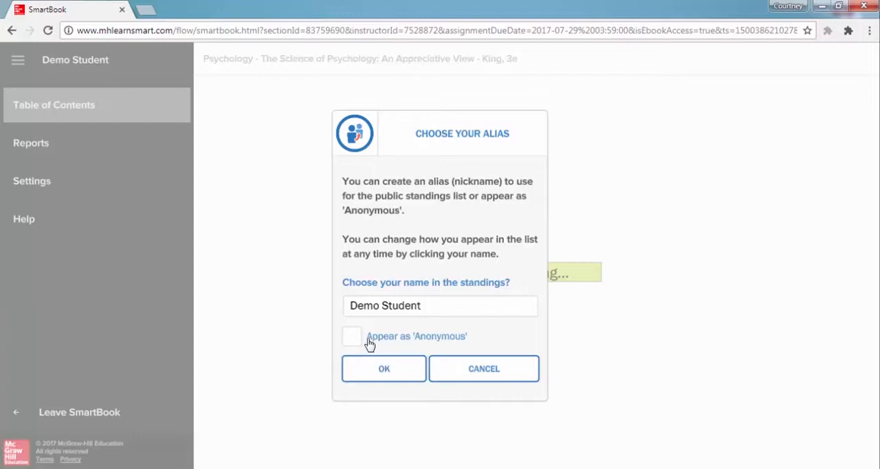
Tick 'Appear as Anonymous' for the standings and confirm to enter the reading view
{"action": "left_click", "coordinate": [352, 336]}
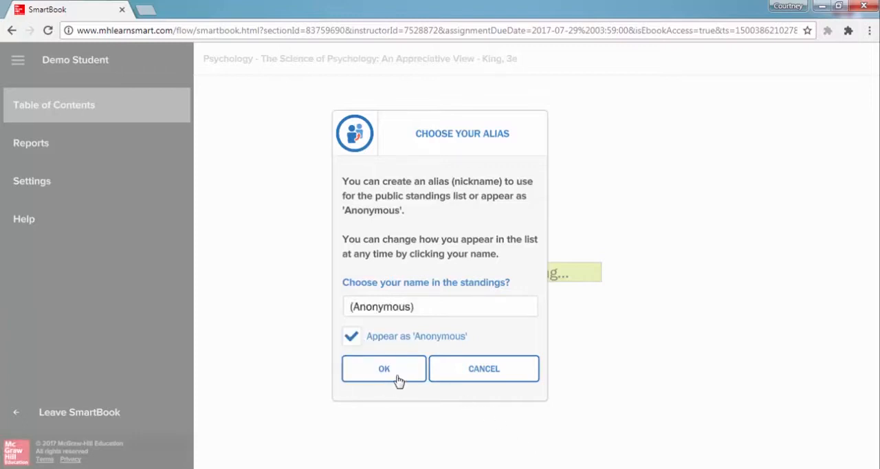
{"action": "left_click", "coordinate": [383, 368]}
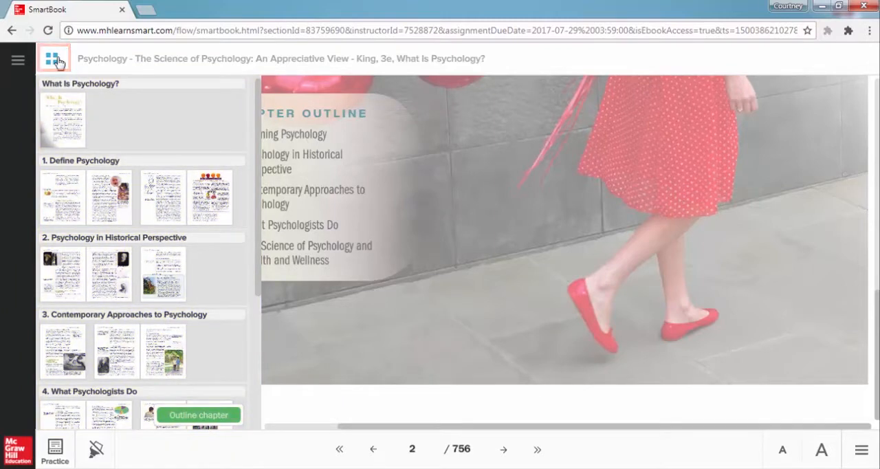
Close the thumbnails panel and jump two topics ahead to page 20
{"action": "left_click", "coordinate": [55, 60]}
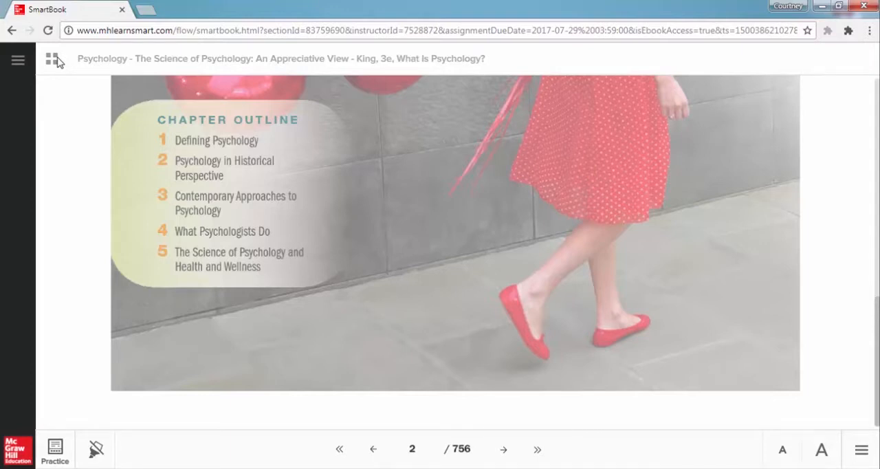
{"action": "mouse_move", "coordinate": [635, 443]}
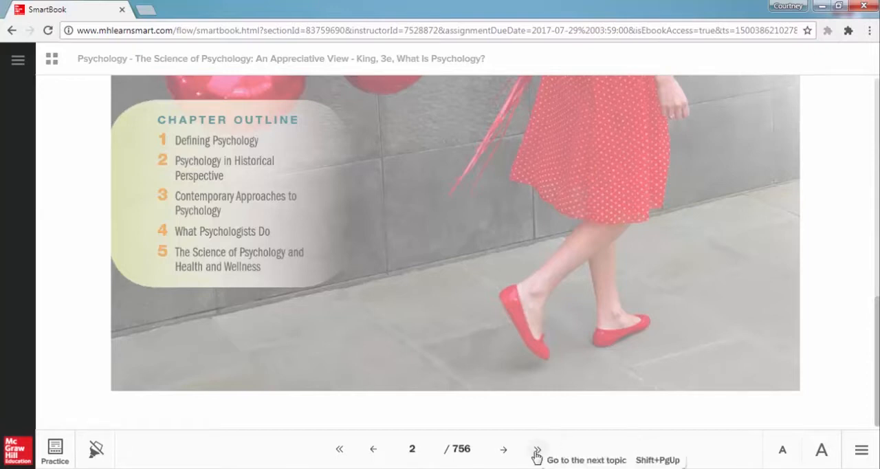
{"action": "left_click", "coordinate": [536, 448]}
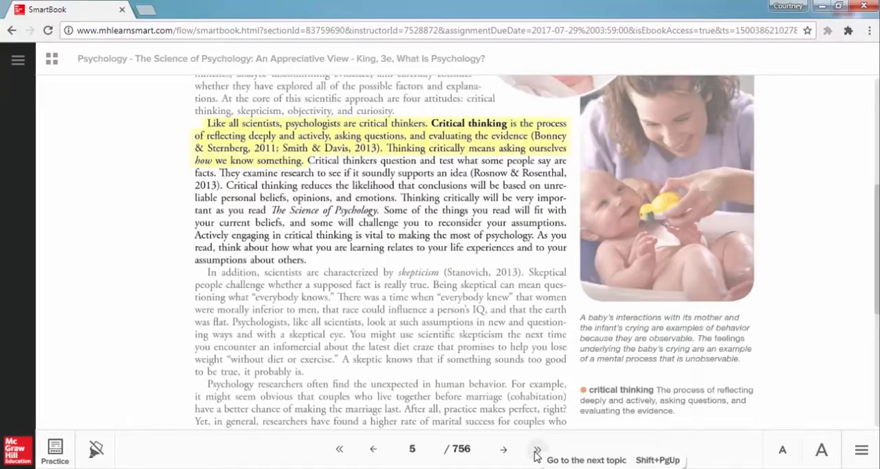
{"action": "left_click", "coordinate": [536, 448]}
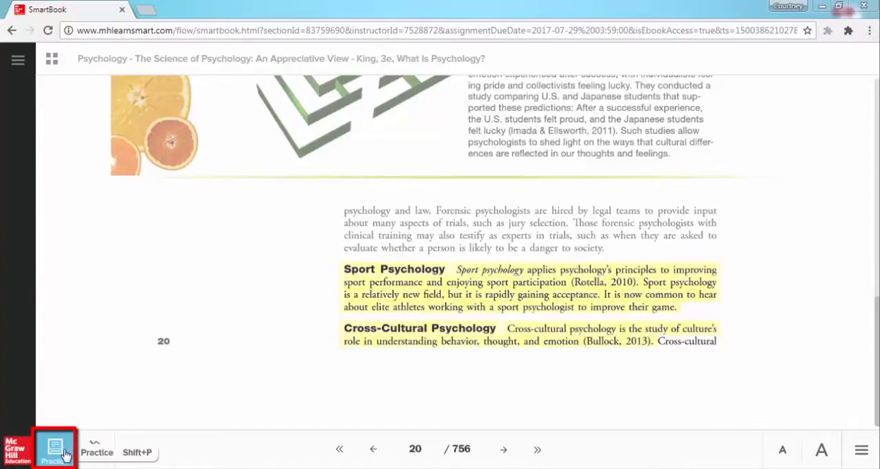
Enter Practice, answer 'evidence.' with Think so, and continue to the next question
{"action": "left_click", "coordinate": [55, 448]}
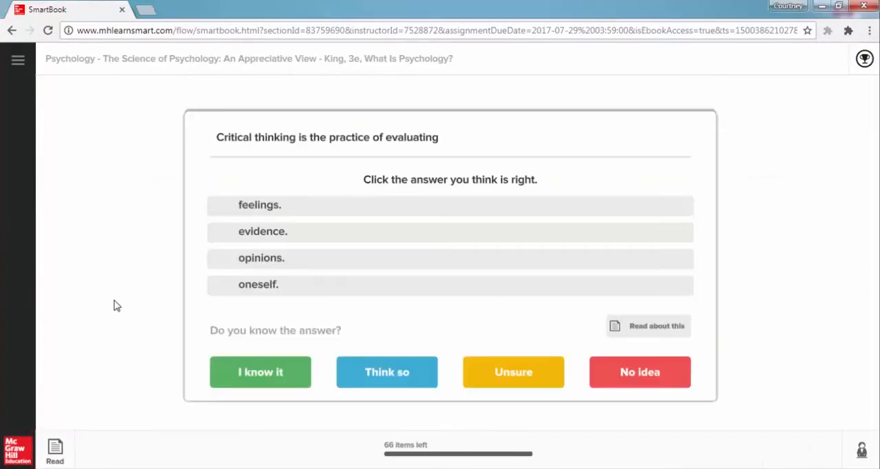
{"action": "mouse_move", "coordinate": [319, 242]}
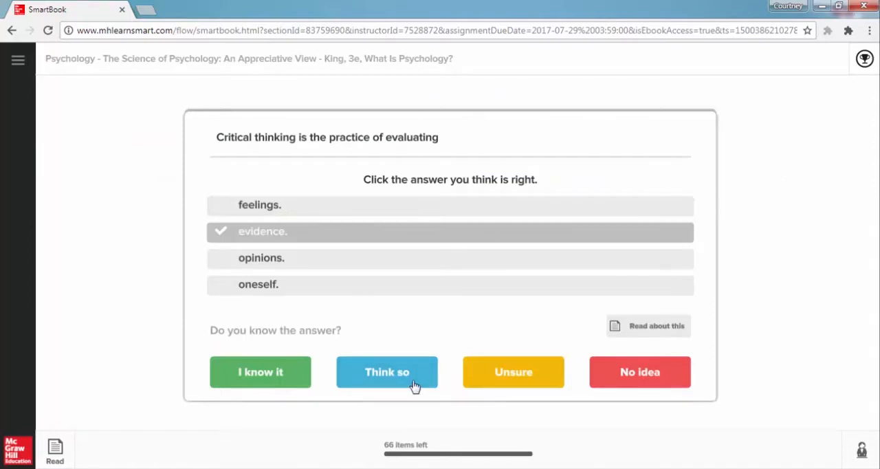
{"action": "left_click", "coordinate": [387, 371]}
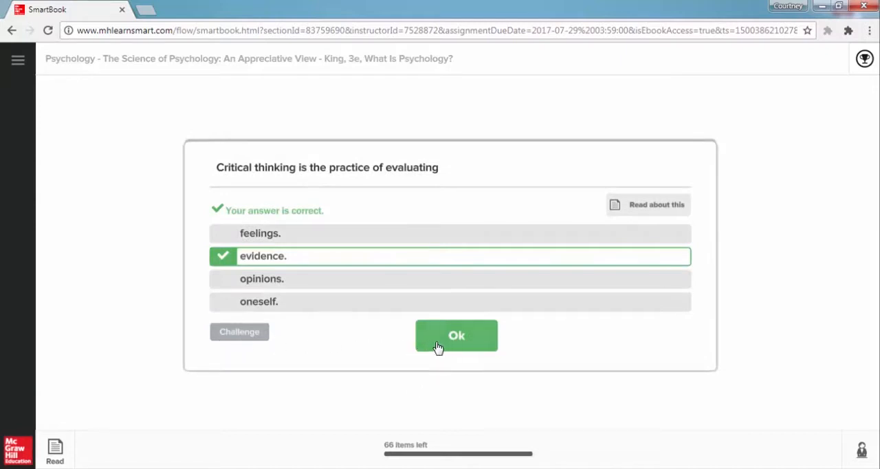
{"action": "mouse_move", "coordinate": [426, 344]}
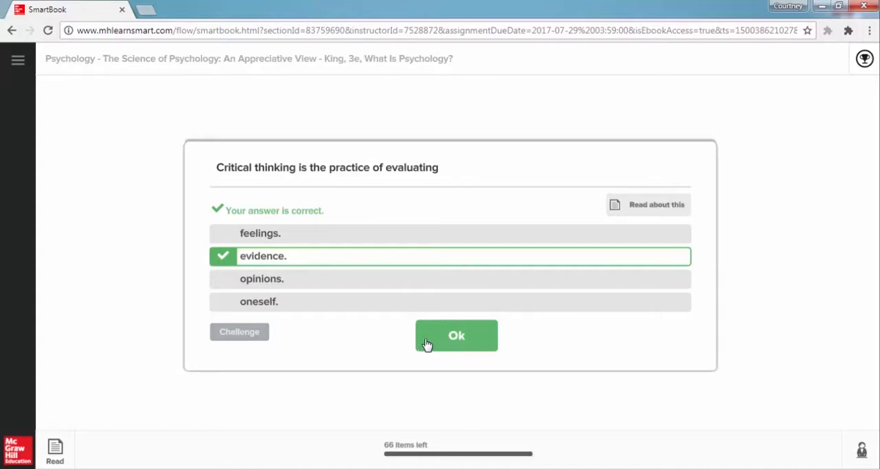
{"action": "left_click", "coordinate": [457, 335]}
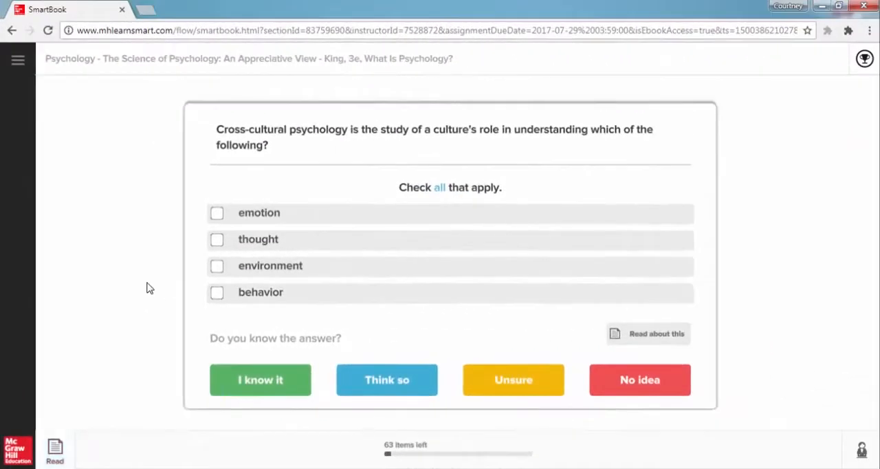
{"action": "mouse_move", "coordinate": [125, 329]}
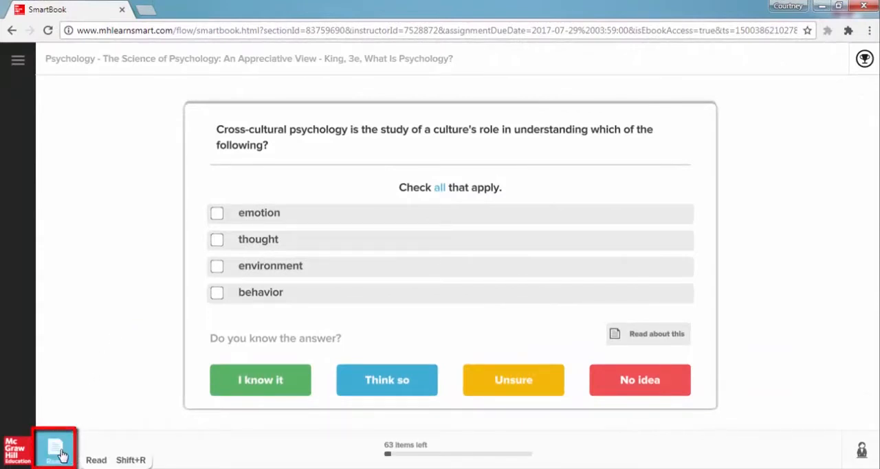
Switch to Read briefly, then back to Practice on the fill-in question
{"action": "left_click", "coordinate": [55, 447]}
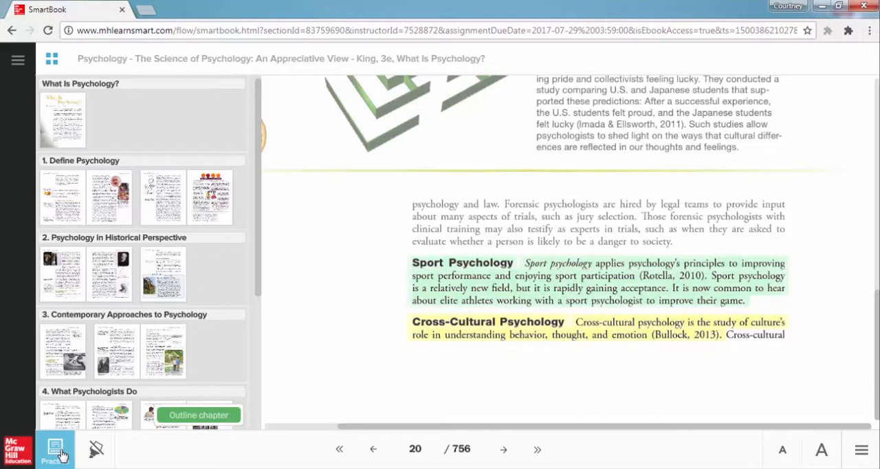
{"action": "mouse_move", "coordinate": [55, 451]}
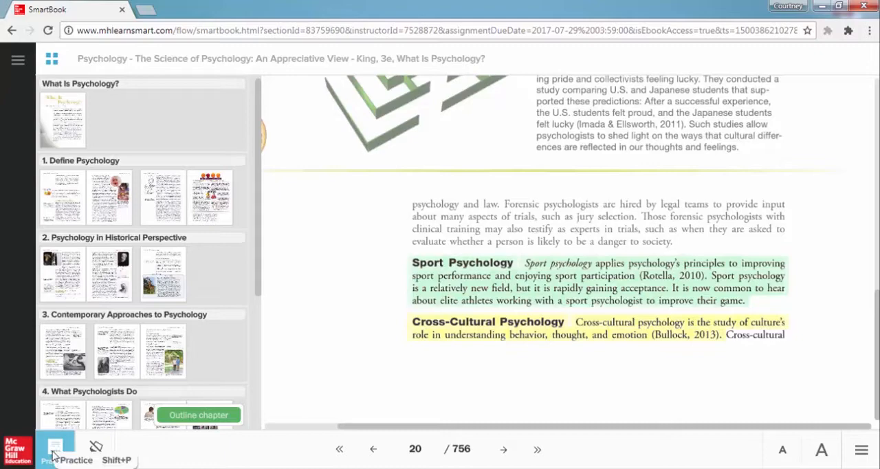
{"action": "left_click", "coordinate": [55, 450]}
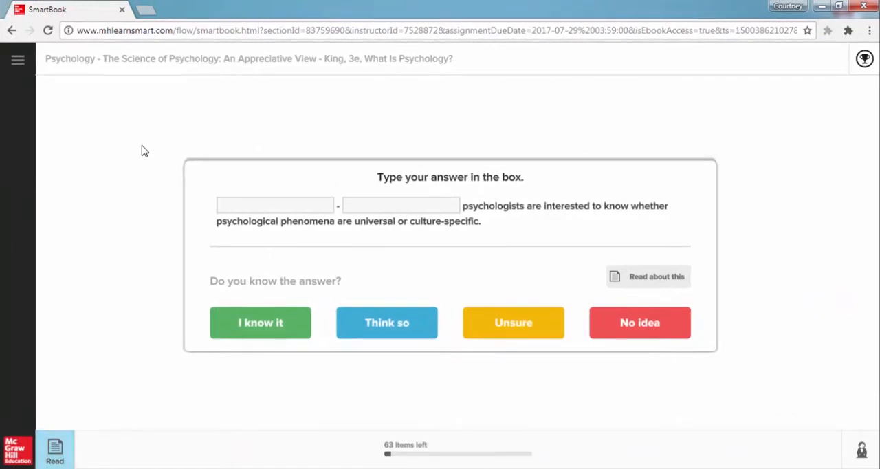
{"action": "mouse_move", "coordinate": [19, 60]}
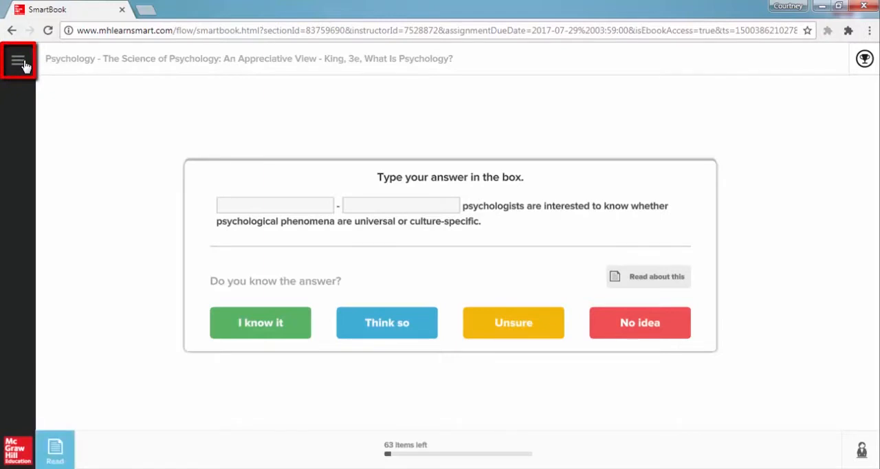
Open the Table of Contents from the menu and view Assignments, then the Self Study chapter list
{"action": "left_click", "coordinate": [19, 61]}
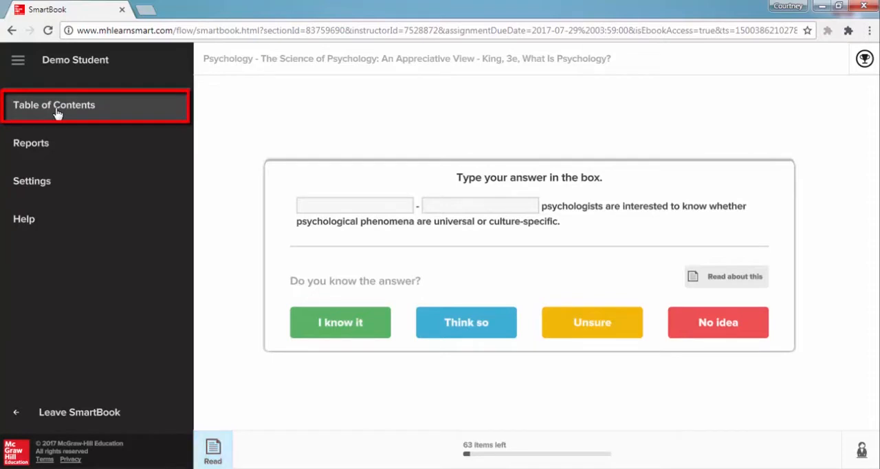
{"action": "left_click", "coordinate": [53, 105]}
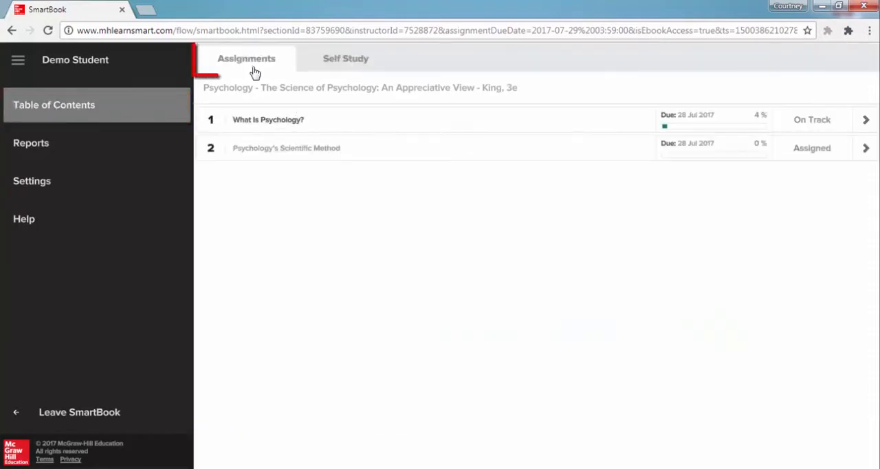
{"action": "left_click", "coordinate": [246, 57]}
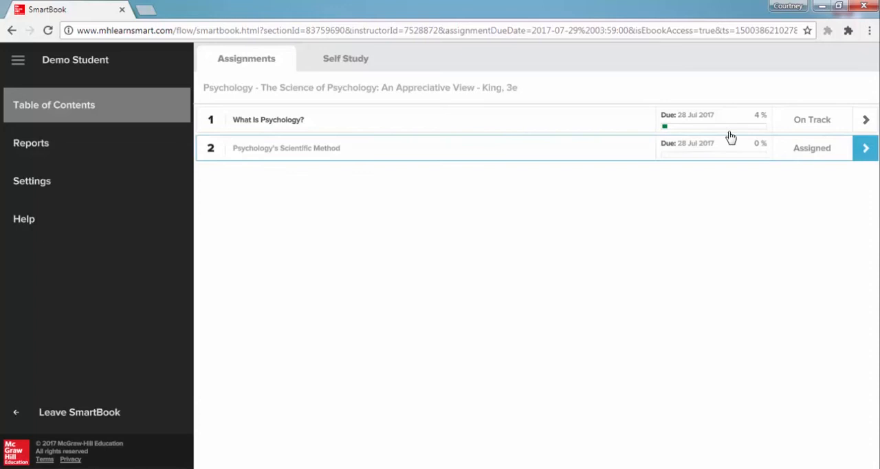
{"action": "left_click", "coordinate": [345, 58]}
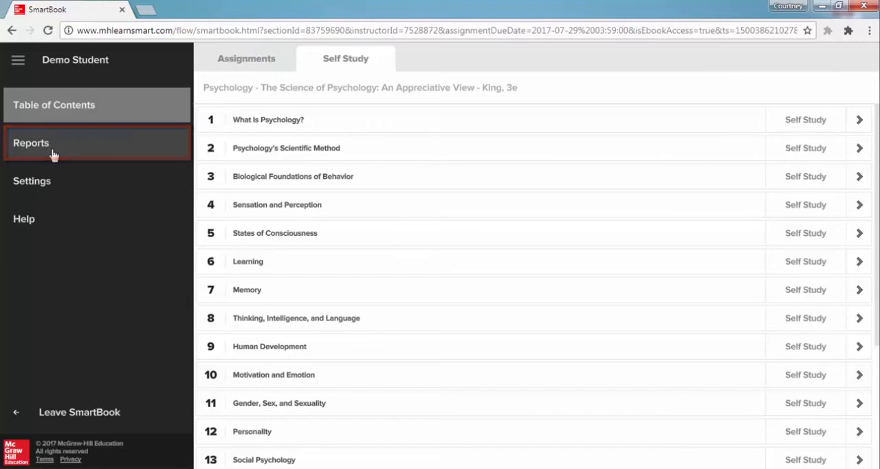
Open Reports from the navigation menu and view the overview of available reports
{"action": "left_click", "coordinate": [31, 143]}
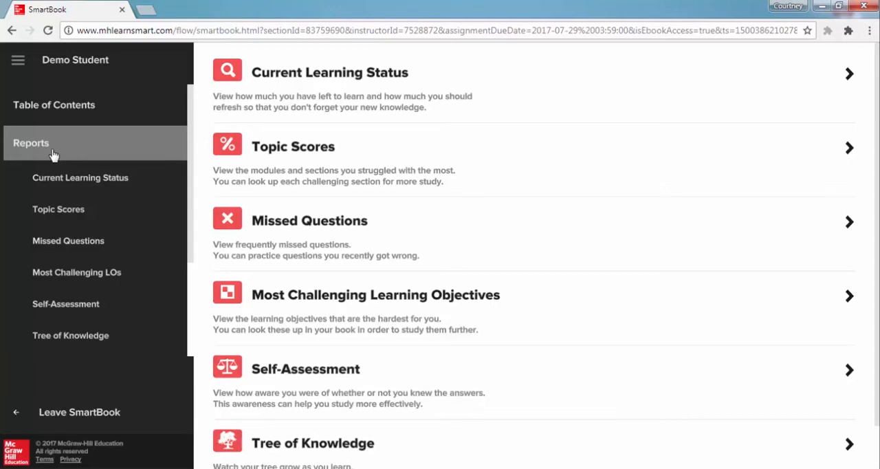
{"action": "left_click", "coordinate": [55, 105]}
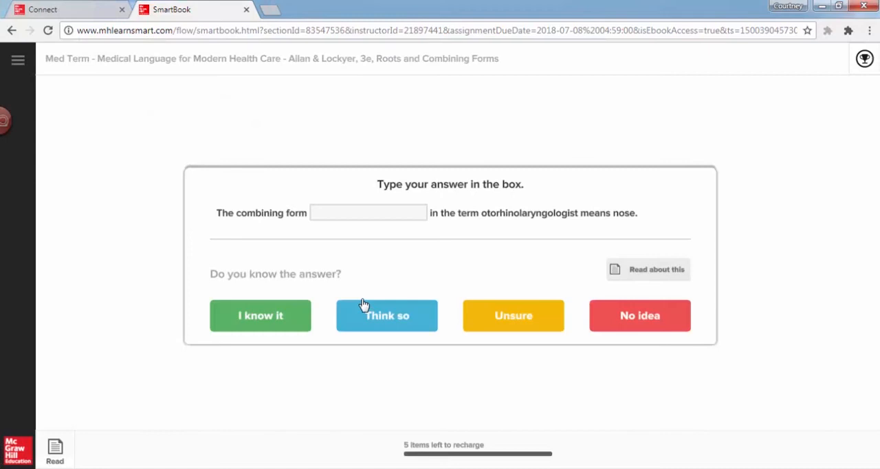
{"action": "mouse_move", "coordinate": [368, 384]}
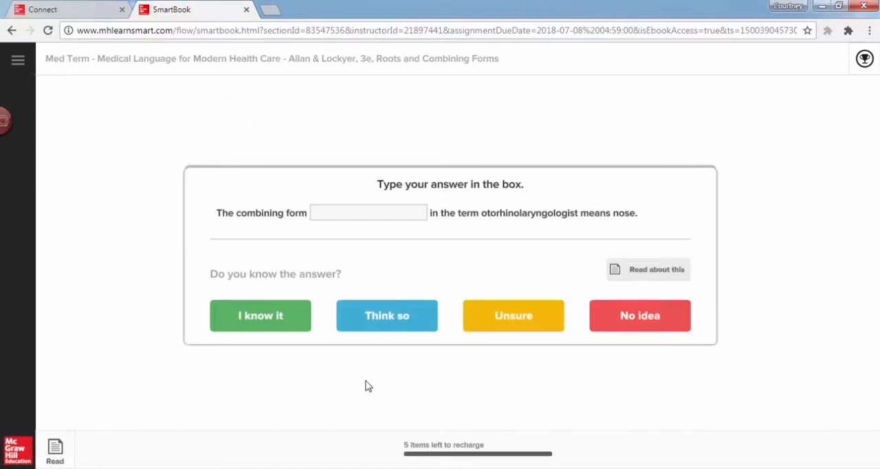
{"action": "mouse_move", "coordinate": [357, 385]}
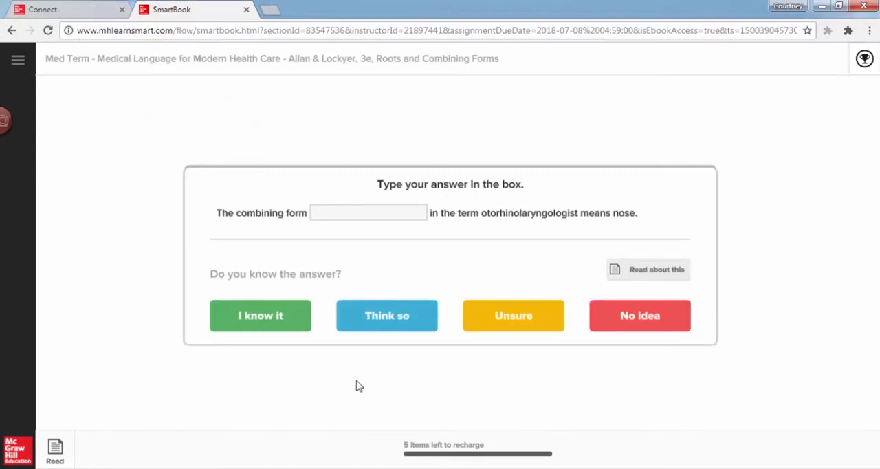